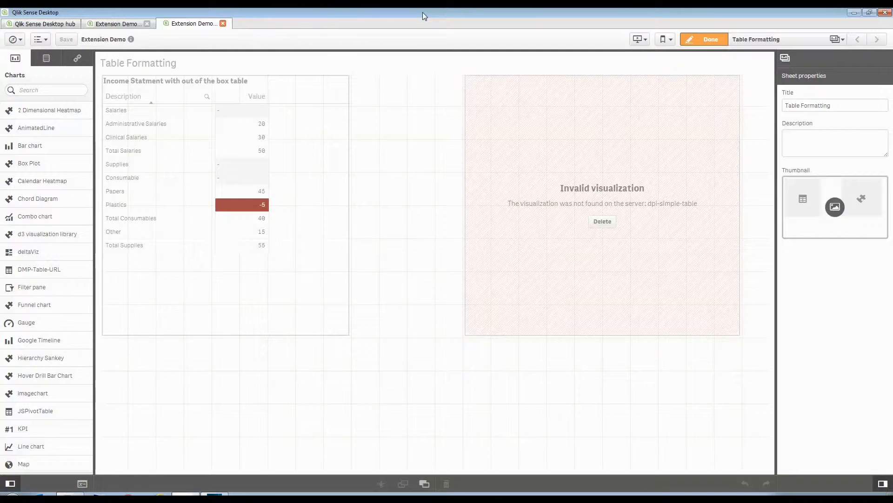
pyautogui.moveTo(273, 126)
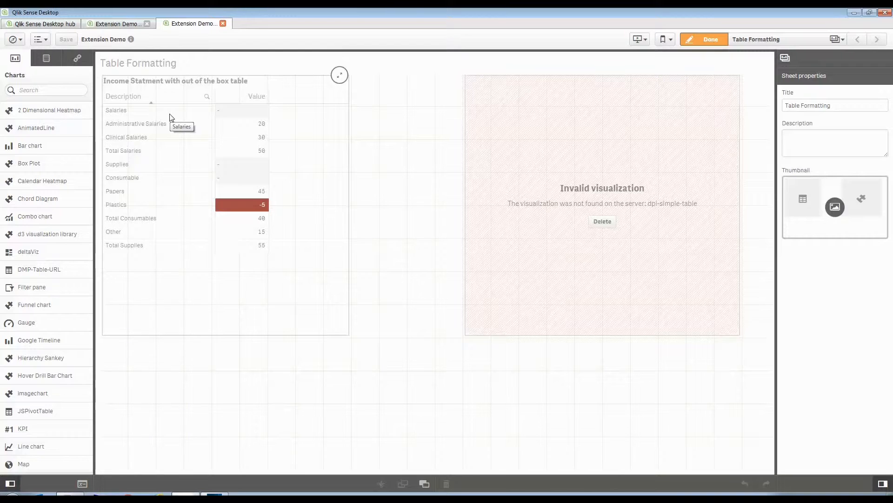
pyautogui.moveTo(172, 150)
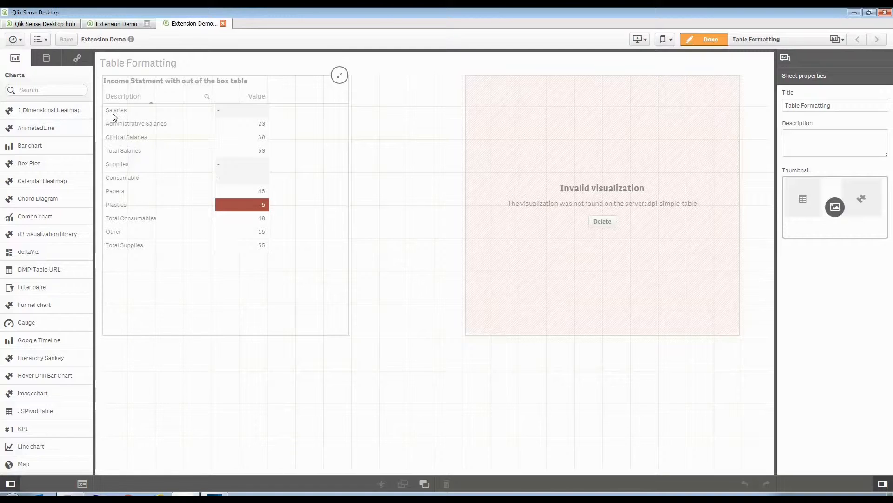
pyautogui.moveTo(130, 144)
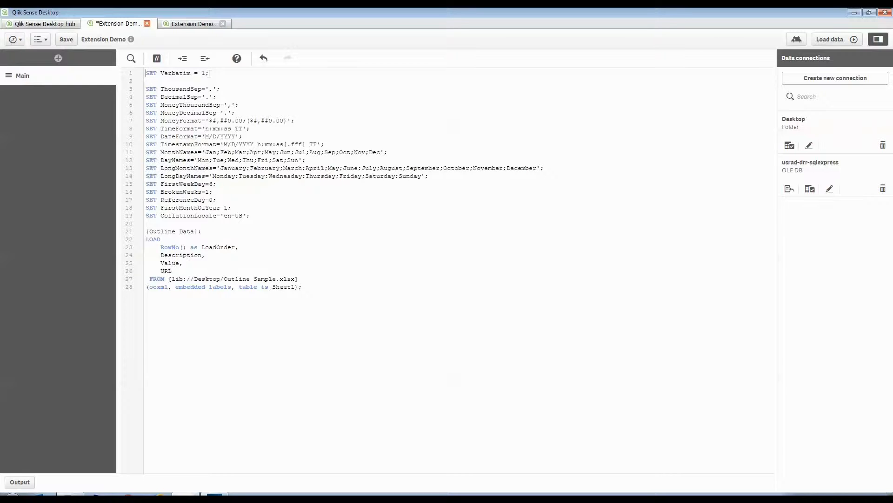
# - Save the load script and return to the Table Formatting sheet with indented descriptions
pyautogui.click(829, 39)
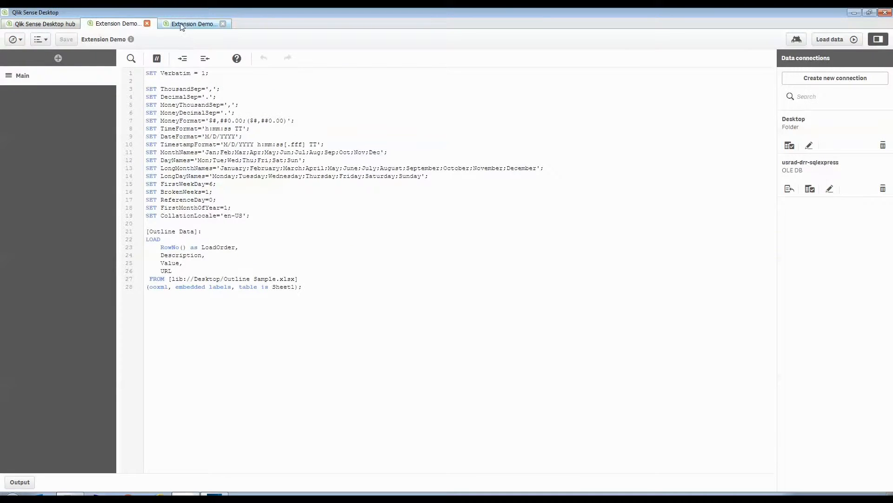
pyautogui.click(193, 23)
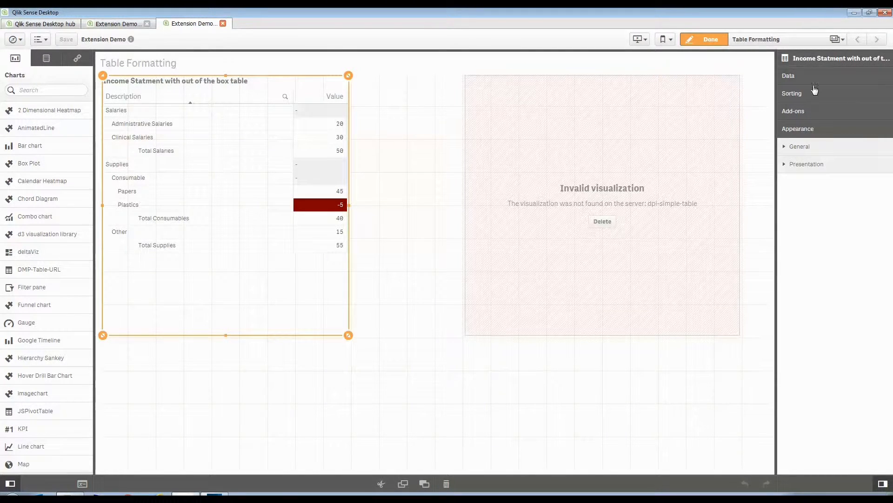
# - Complete the Description field as Replace(Description, ' ', chr(160)) in the table's Data settings
pyautogui.click(789, 75)
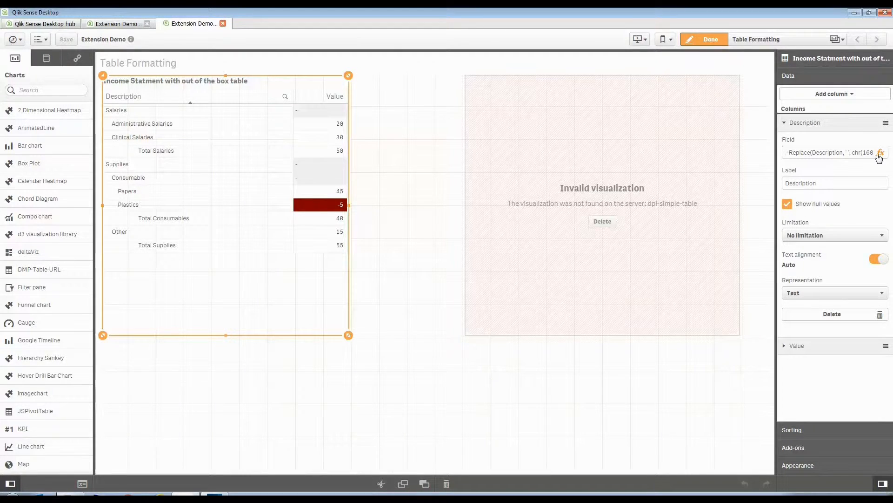
pyautogui.click(880, 156)
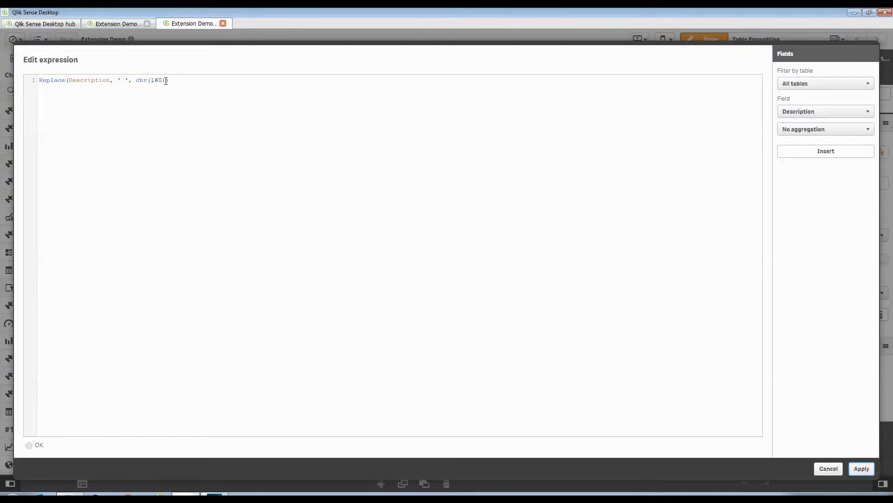
pyautogui.write(')')
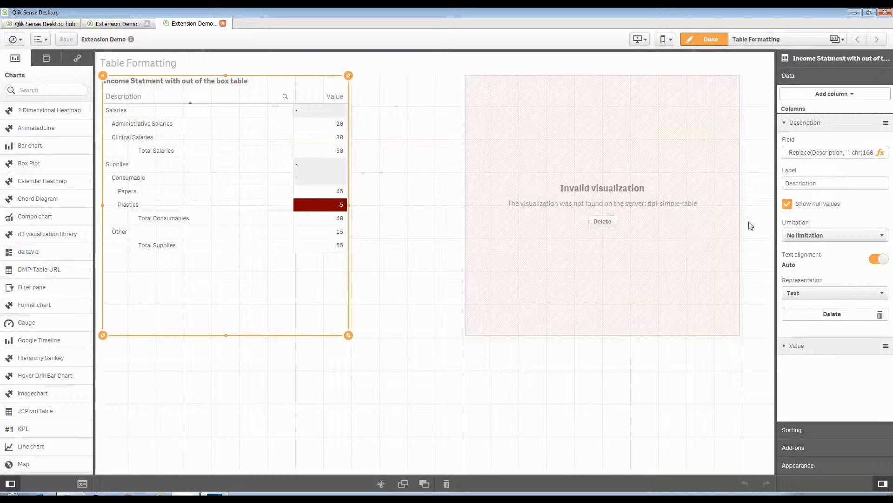
pyautogui.moveTo(616, 232)
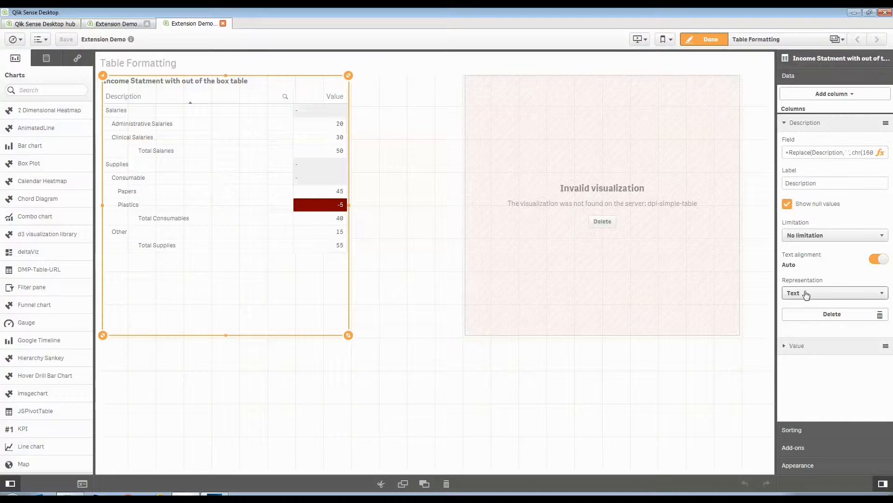
pyautogui.moveTo(784, 349)
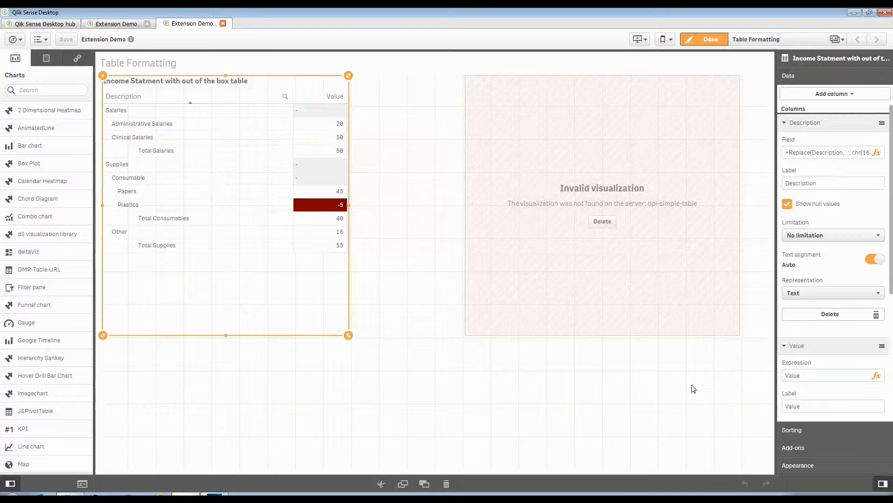
pyautogui.moveTo(339, 218)
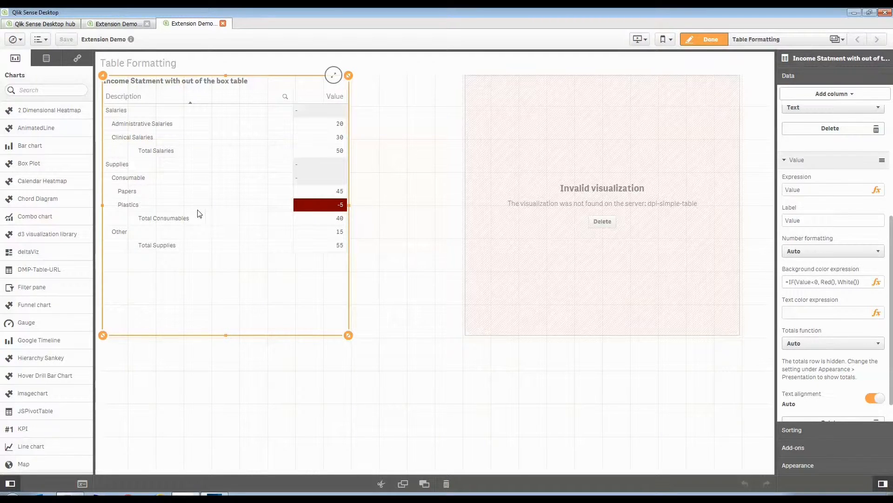
pyautogui.moveTo(211, 204)
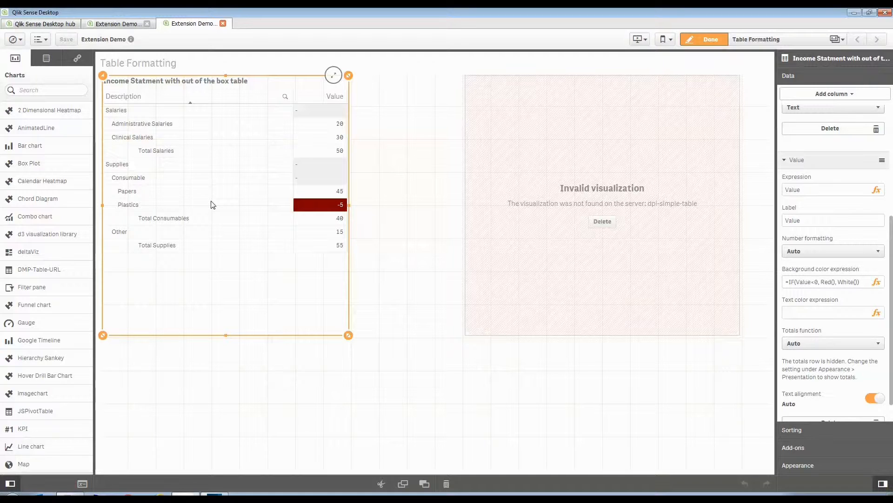
pyautogui.moveTo(607, 197)
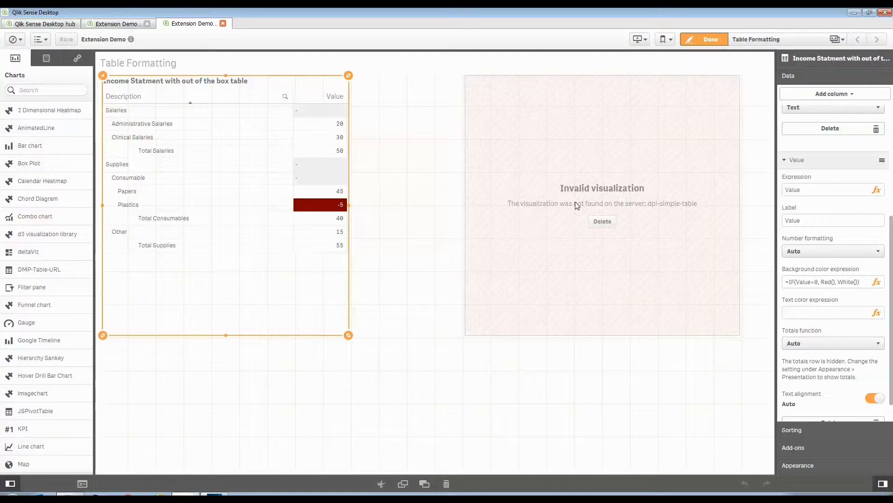
pyautogui.moveTo(673, 217)
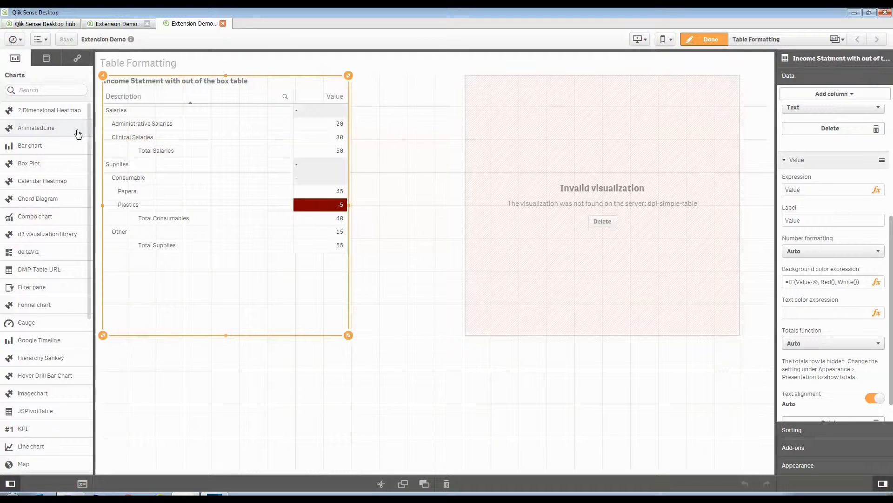
pyautogui.scroll(-3)
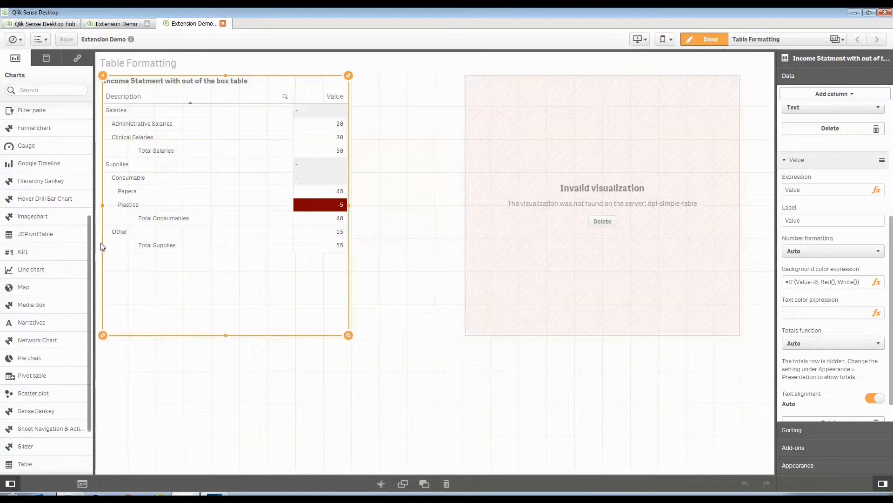
pyautogui.moveTo(62, 395)
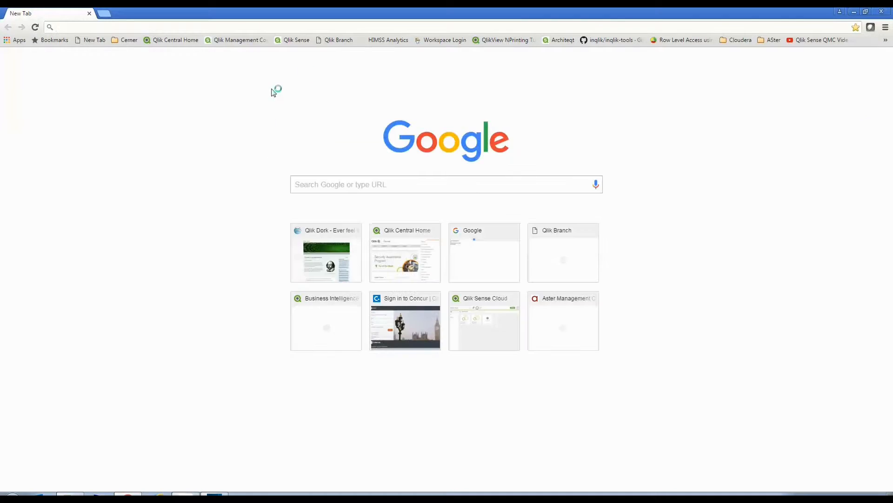
# - Open the Qlik Branch site in Chrome and go to its Projects listing
pyautogui.click(339, 40)
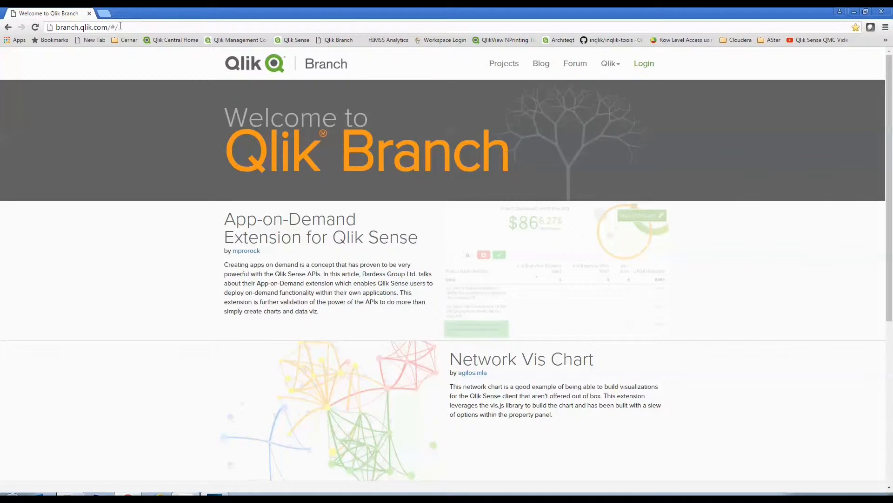
pyautogui.click(83, 27)
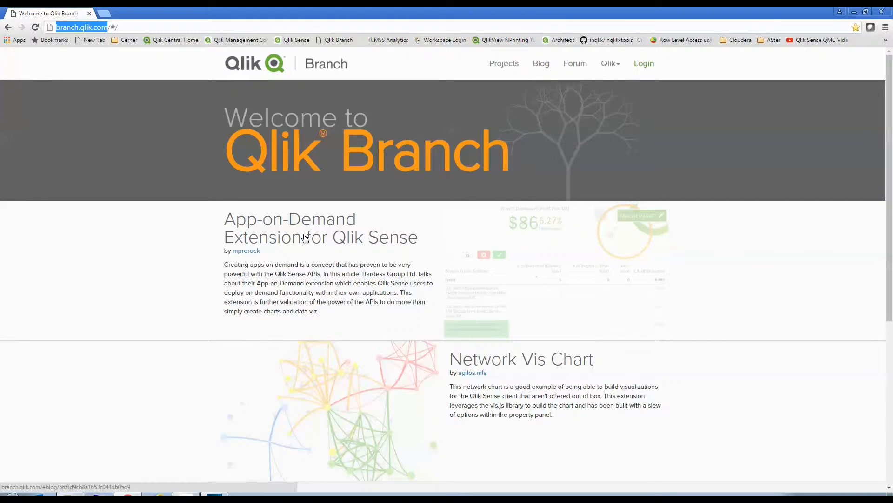
pyautogui.moveTo(323, 251)
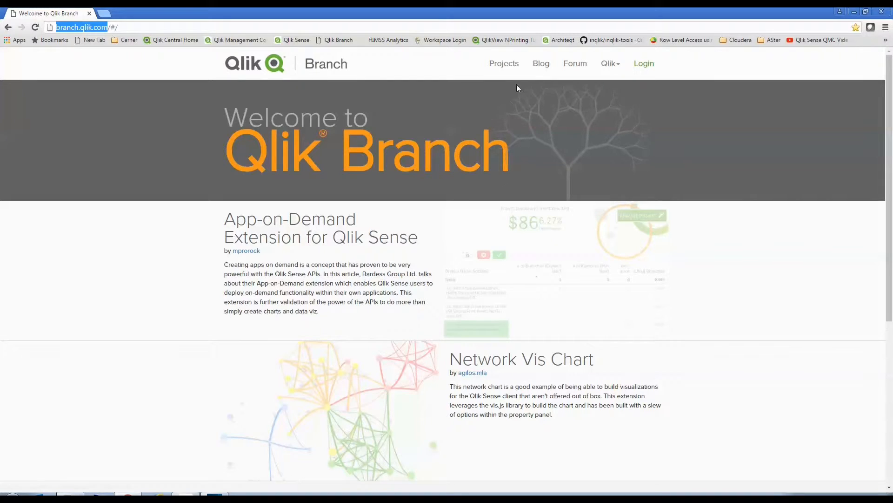
pyautogui.click(503, 63)
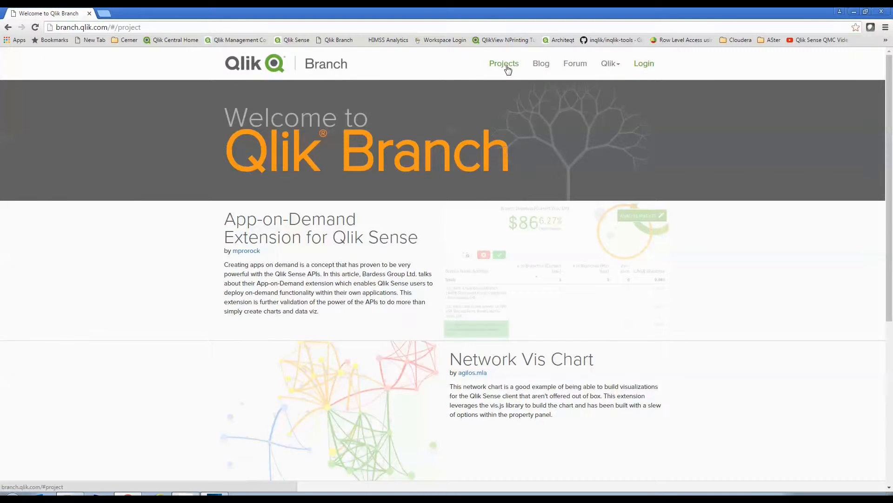
# - Search projects for 'simple table' and open Simple Table with Image/Link Detection
pyautogui.click(504, 63)
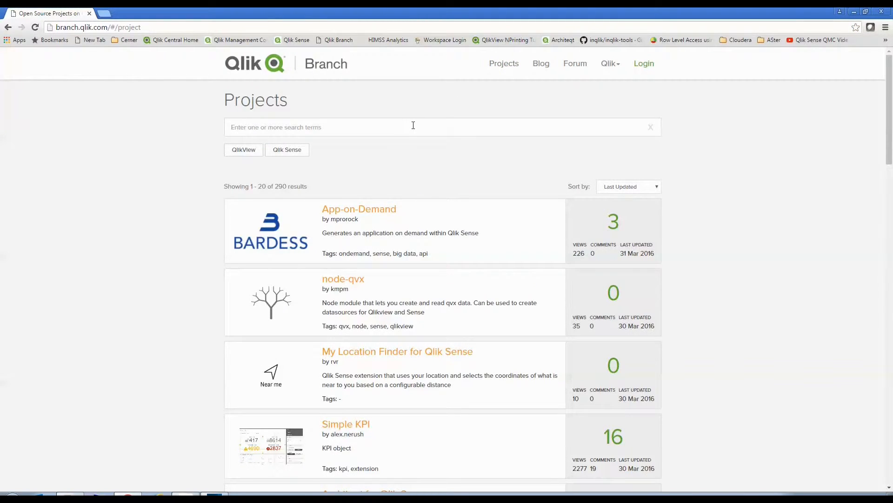
pyautogui.write('simple table')
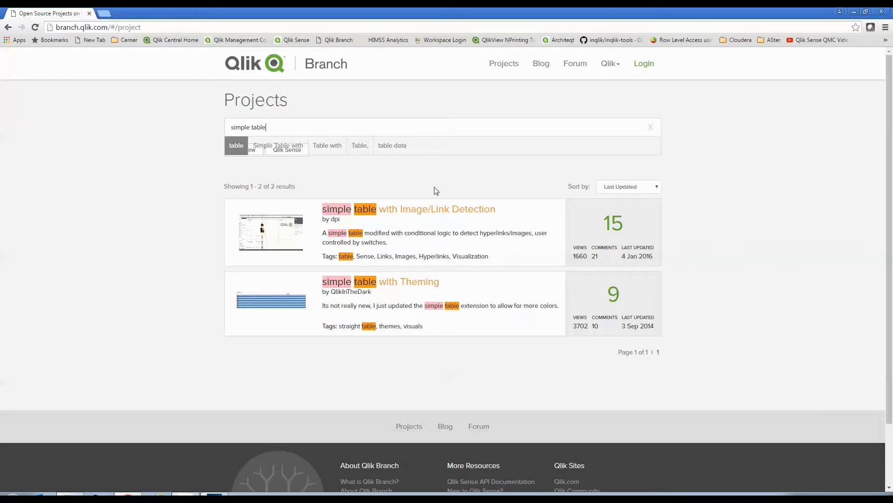
pyautogui.moveTo(391, 215)
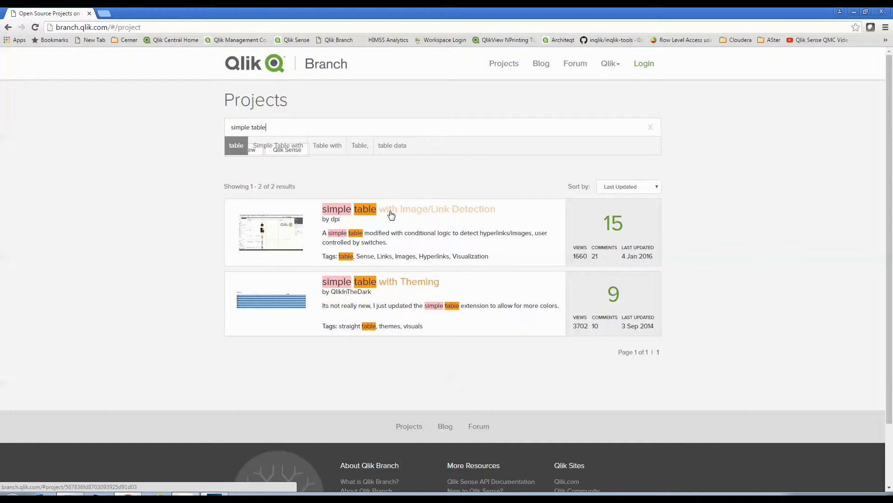
pyautogui.click(391, 209)
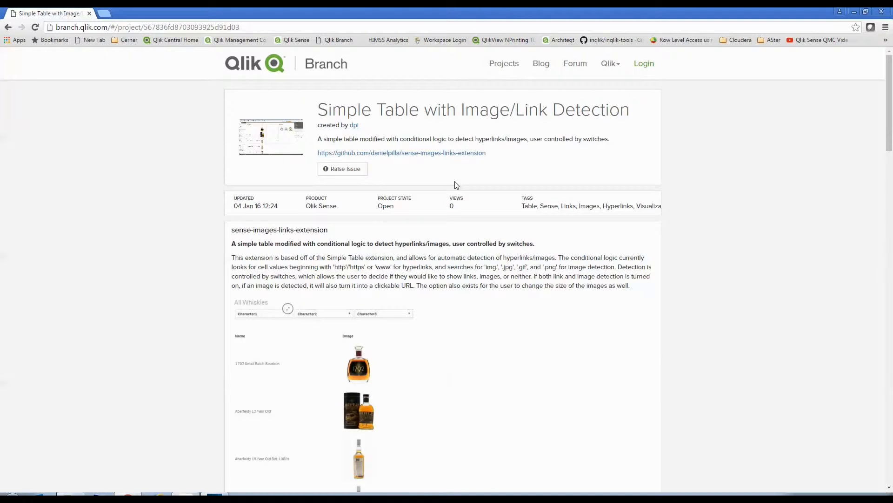
pyautogui.moveTo(420, 161)
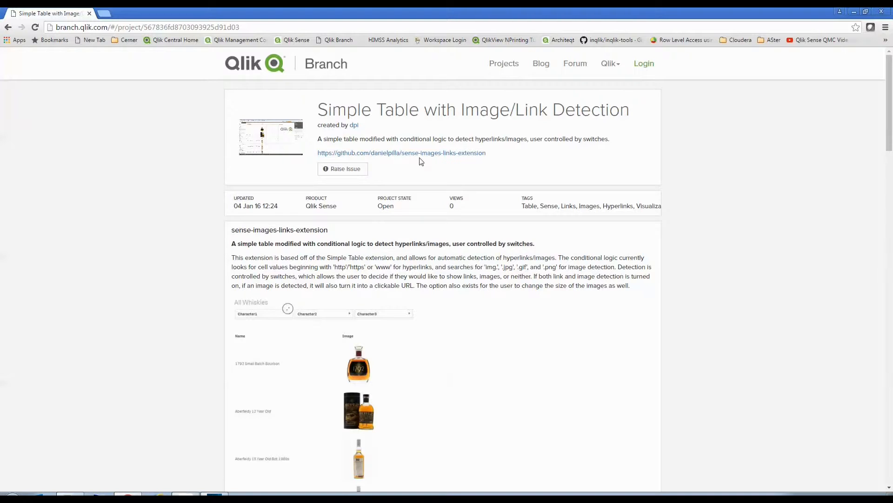
pyautogui.moveTo(360, 159)
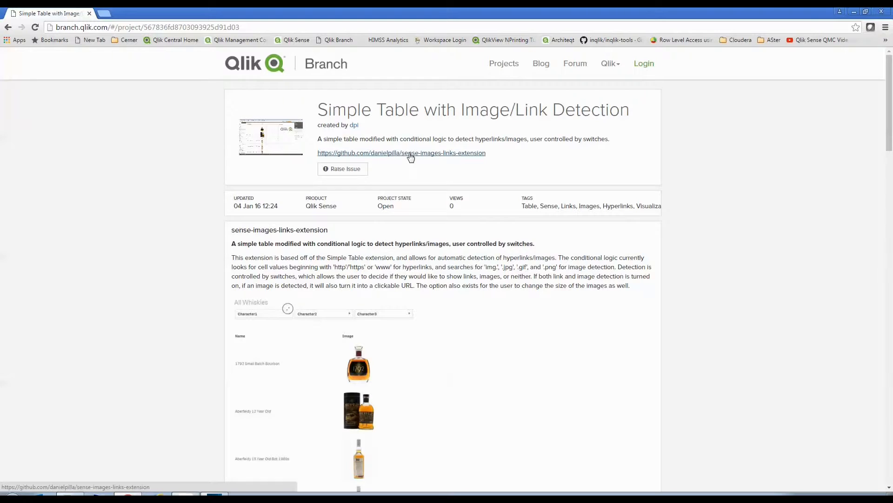
# - Download the sense-images-links-extension GitHub repository as a ZIP and show it in Downloads
pyautogui.click(401, 153)
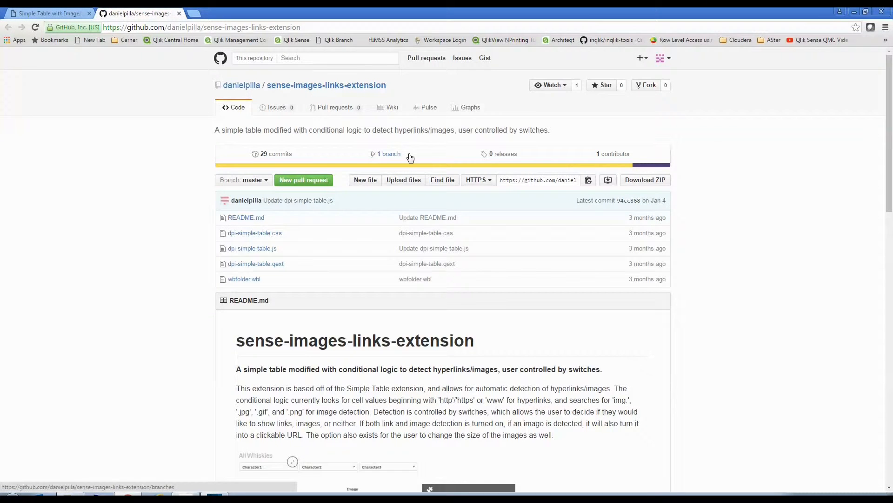
pyautogui.moveTo(471, 133)
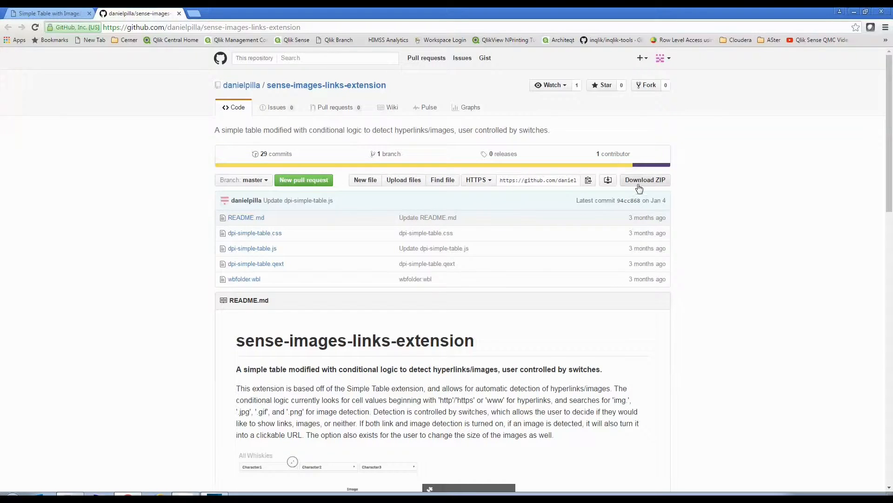
pyautogui.click(644, 180)
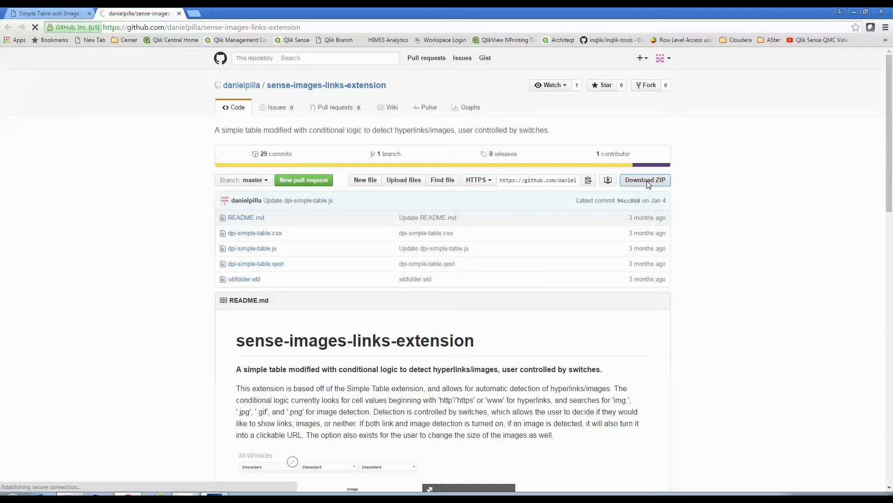
pyautogui.moveTo(581, 191)
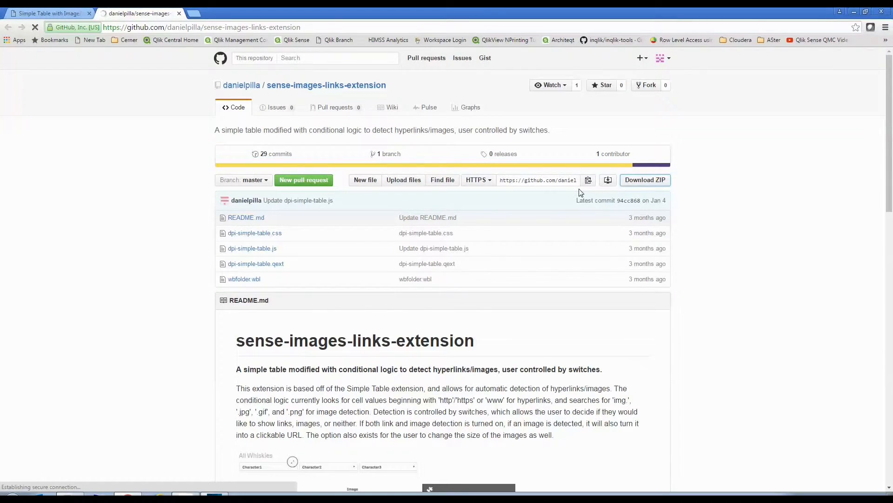
pyautogui.moveTo(83, 426)
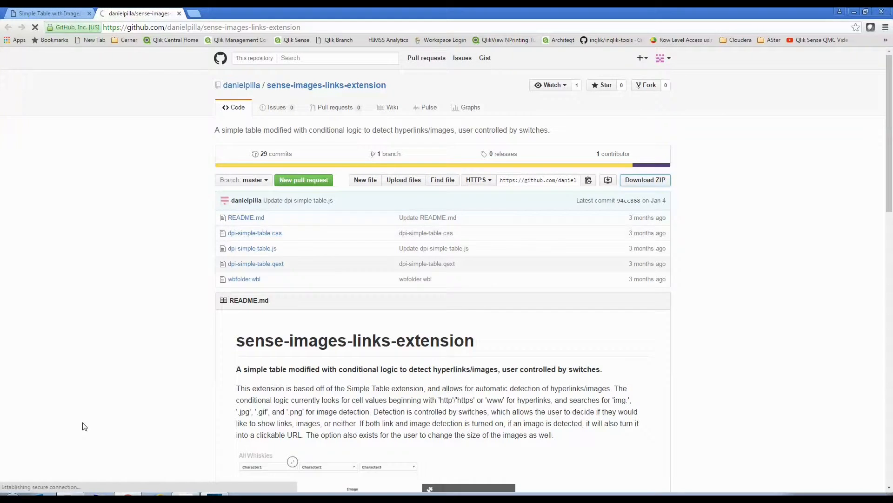
pyautogui.click(644, 180)
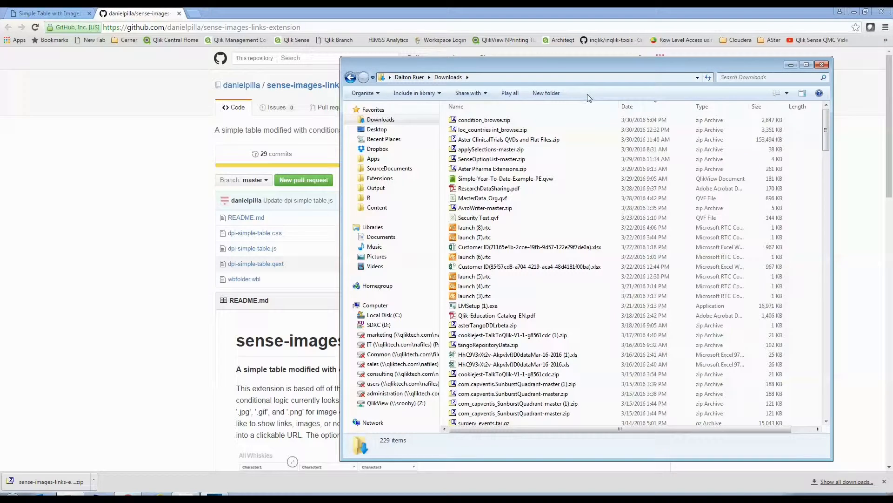
# - Refresh Downloads and open sense-images-links-extension-master.zip in the archive viewer
pyautogui.click(508, 140)
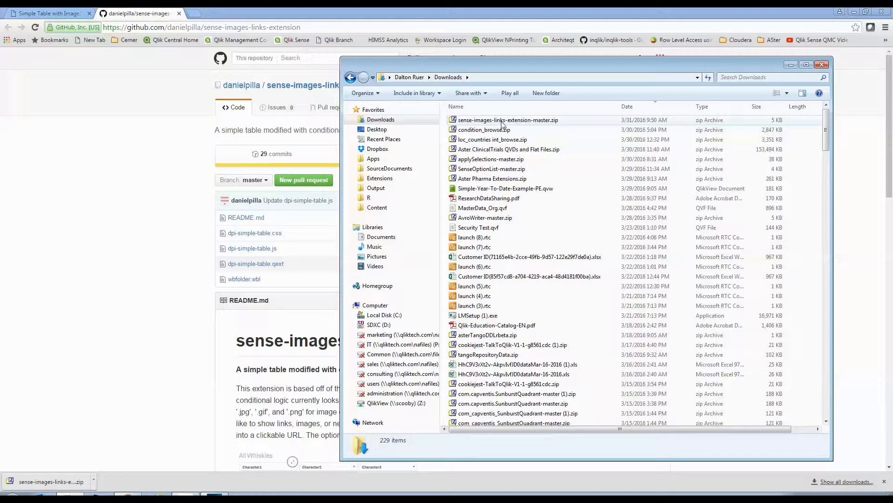
pyautogui.moveTo(504, 120)
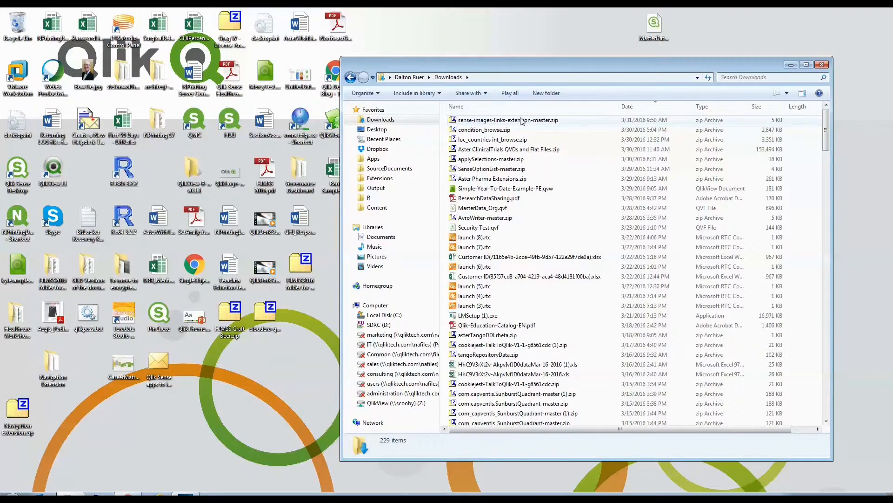
pyautogui.click(508, 120)
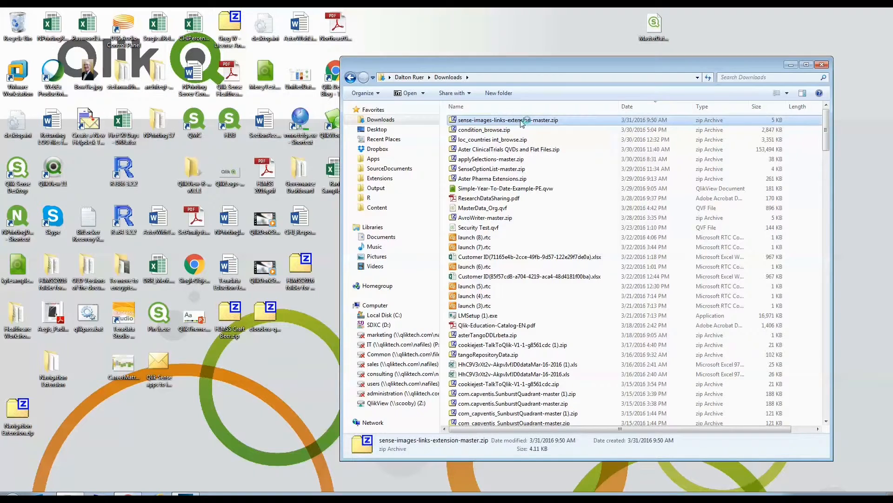
pyautogui.doubleClick(508, 120)
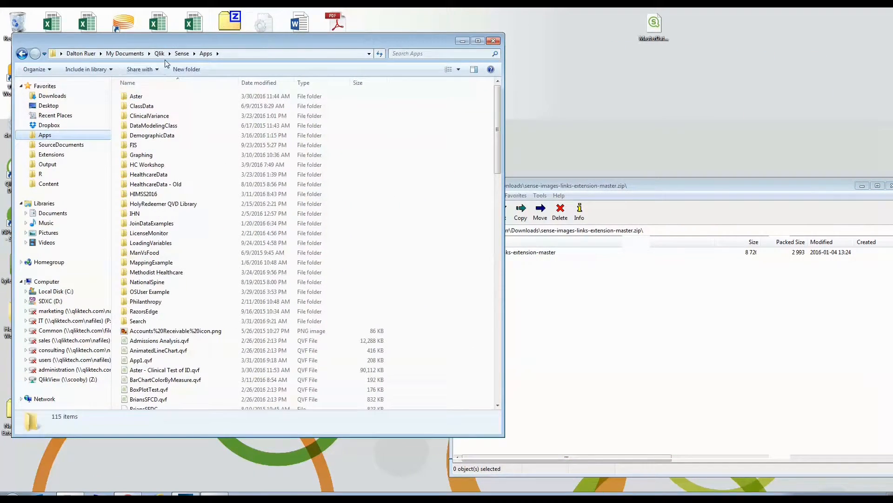
# - Open the Qlik Sense Extensions folder and select sense-images-links-extension-master in the archive
pyautogui.click(181, 53)
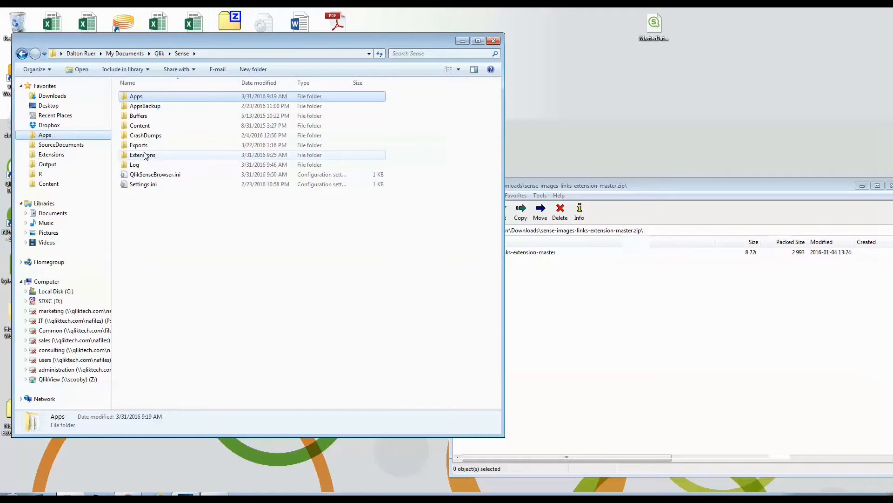
pyautogui.click(142, 155)
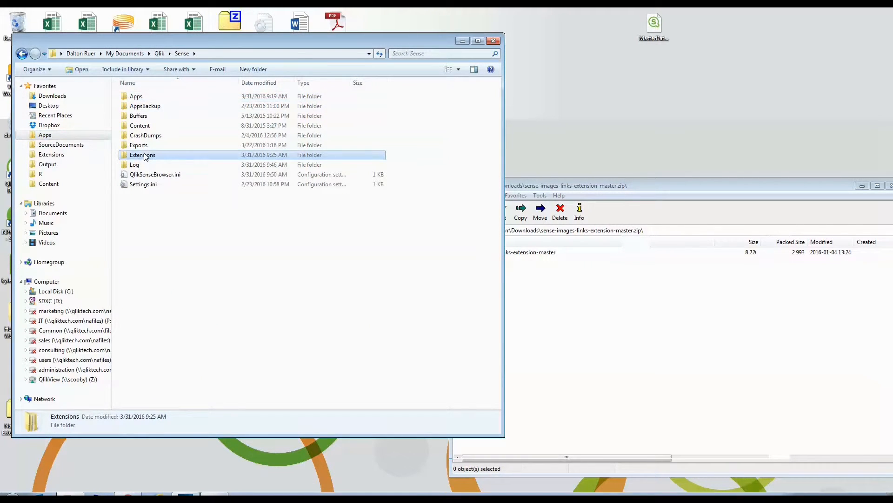
pyautogui.doubleClick(142, 155)
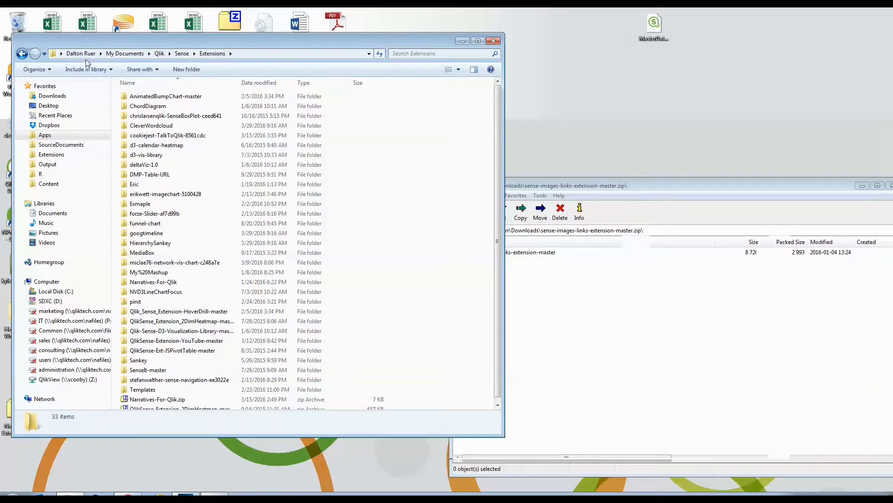
pyautogui.moveTo(85, 69)
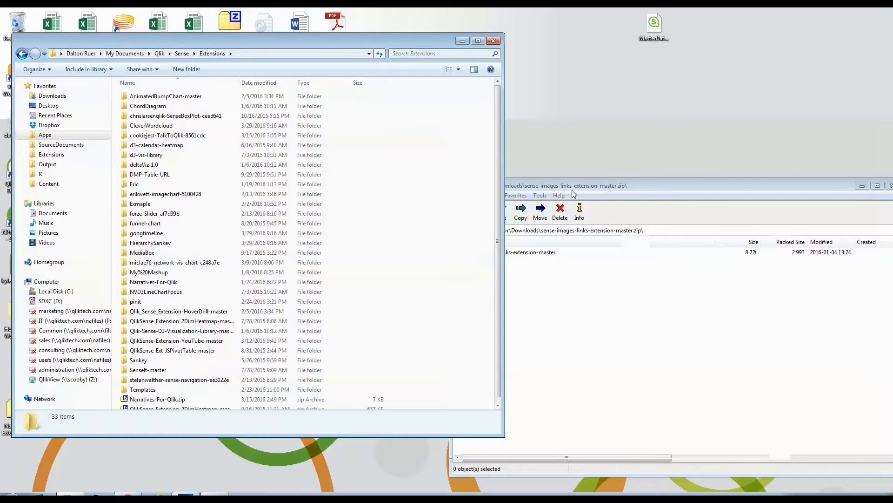
pyautogui.click(509, 252)
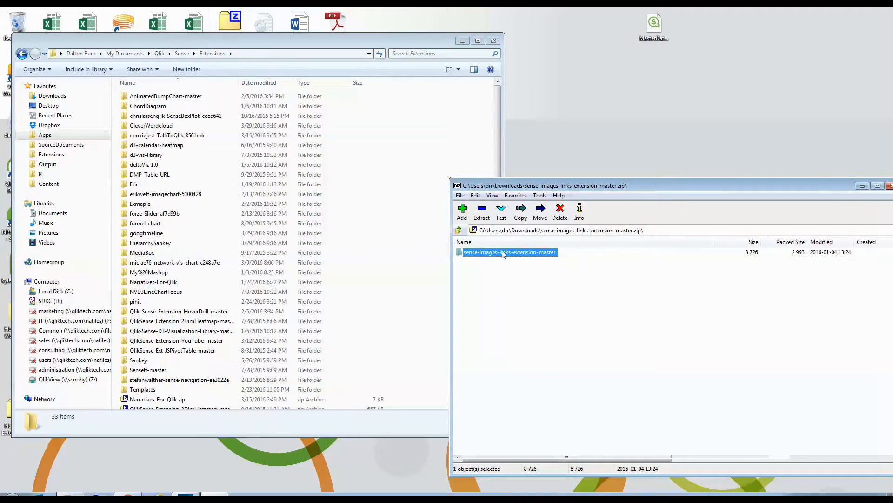
pyautogui.moveTo(511, 256)
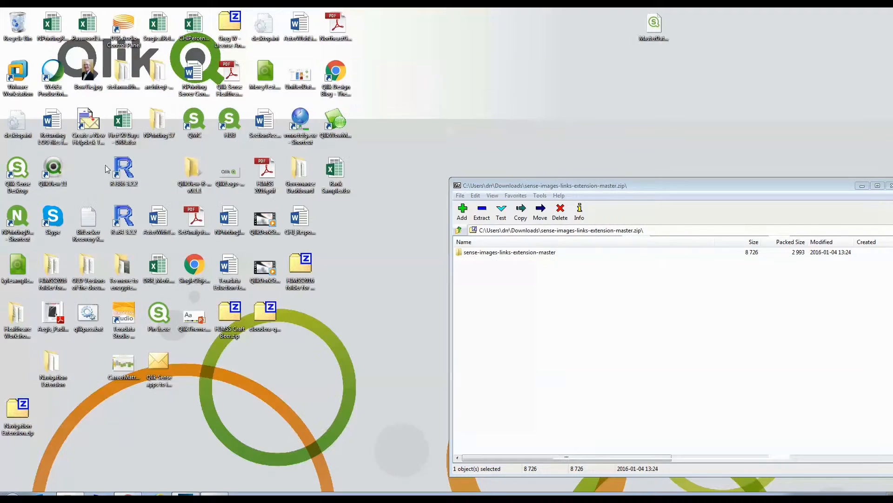
# - Launch Qlik Sense Desktop and dismiss the welcome dialog to reach the Extension Demo app
pyautogui.click(17, 171)
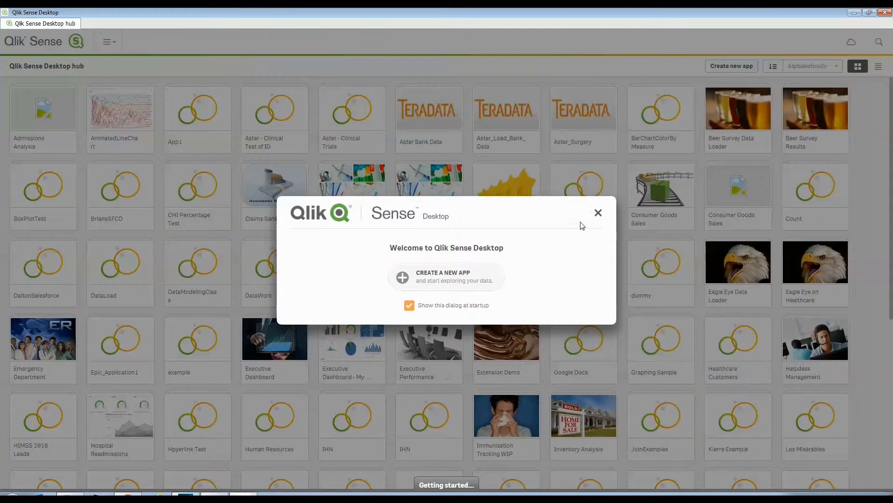
pyautogui.click(597, 212)
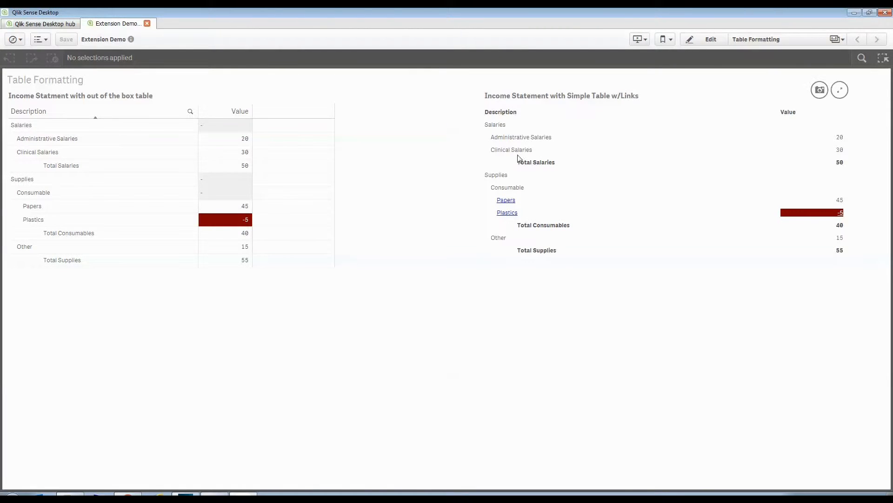
# - Enter edit mode and select the Simple Table w/Links income statement chart
pyautogui.click(710, 39)
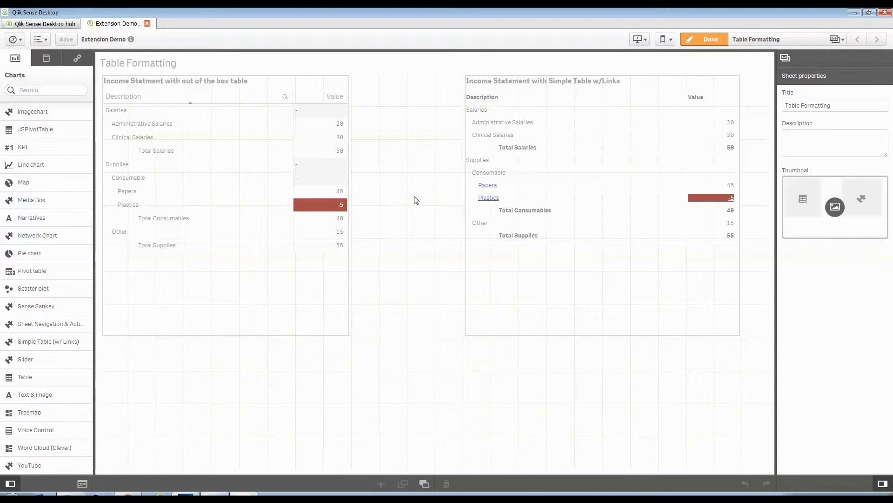
pyautogui.moveTo(412, 200)
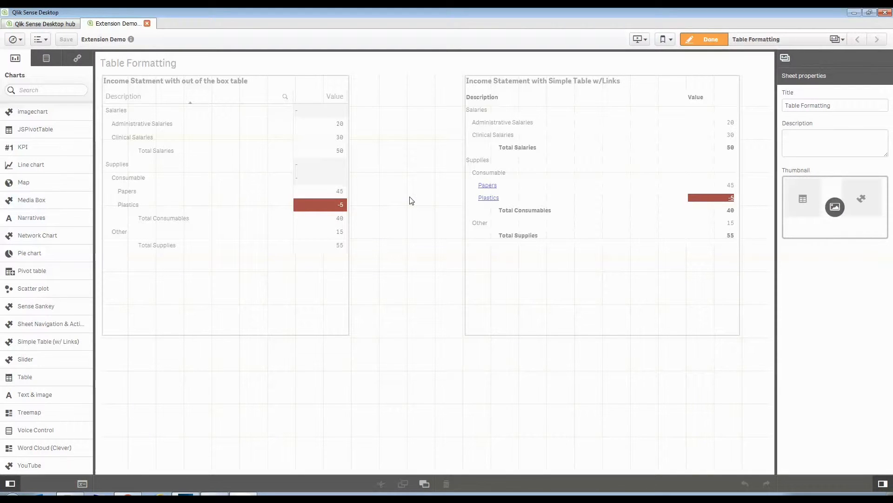
pyautogui.moveTo(601, 162)
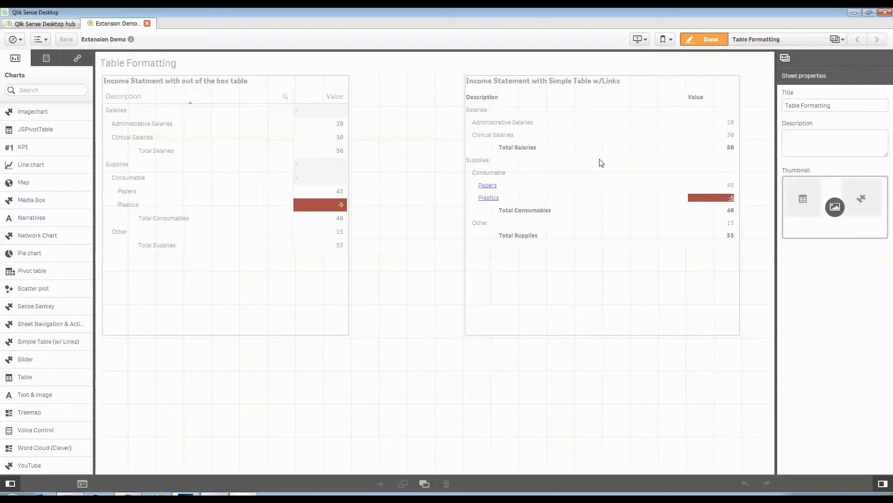
pyautogui.click(598, 159)
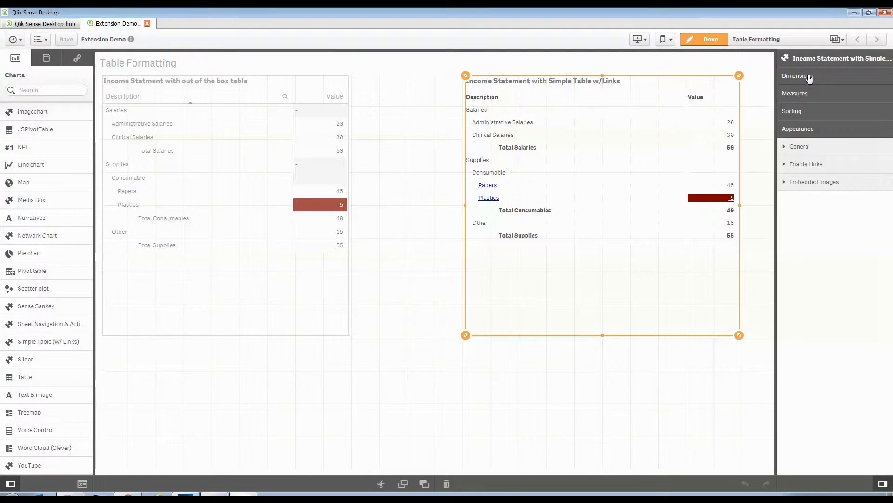
# - Show the Simple Table chart's column settings to reach the Description dimension
pyautogui.click(797, 76)
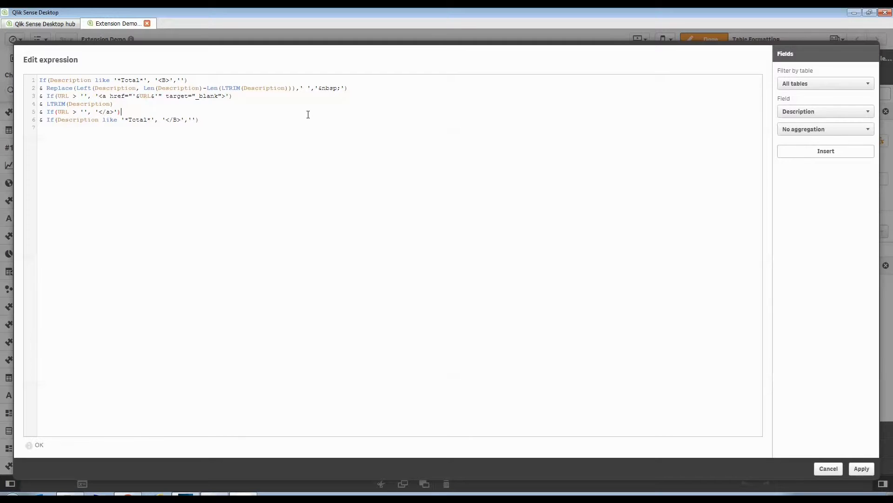
pyautogui.moveTo(255, 87)
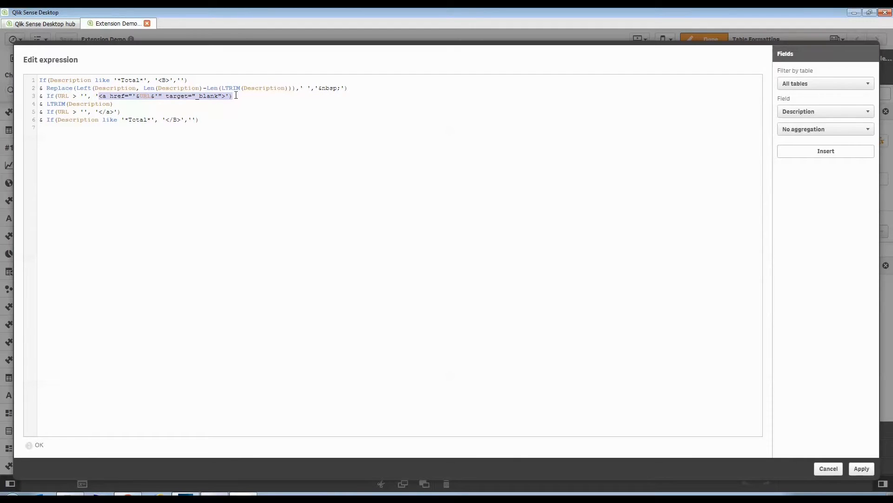
# - Highlight the link-building part and a whole line of the Description formula to review it
pyautogui.doubleClick(87, 103)
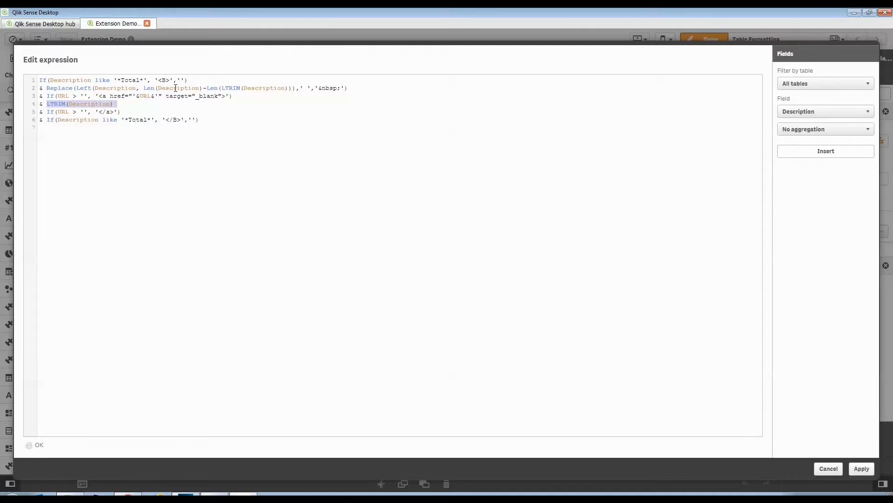
pyautogui.moveTo(146, 104)
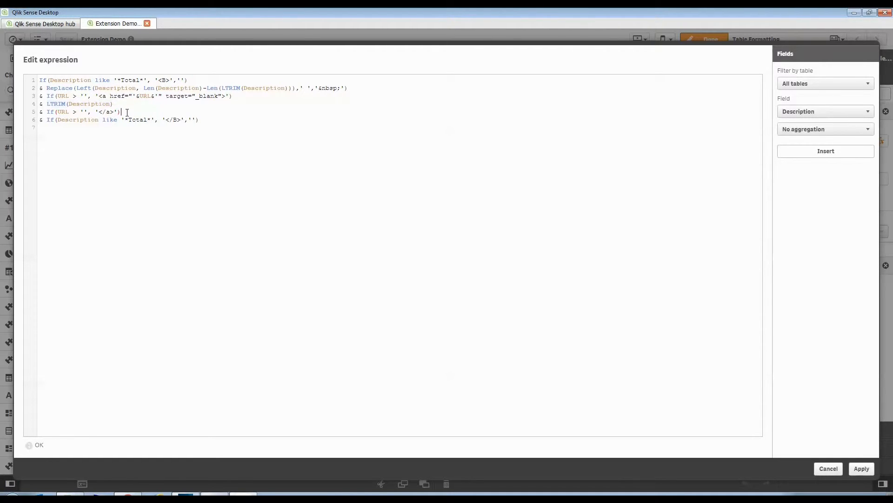
pyautogui.tripleClick(80, 112)
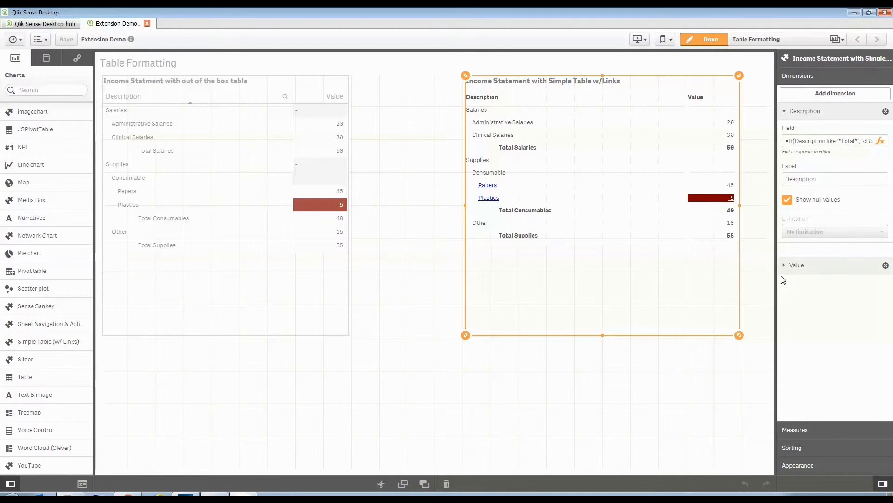
# - Review the Value column's HTML formula (right alignment, bold totals, red negatives) and cancel without changes
pyautogui.click(797, 265)
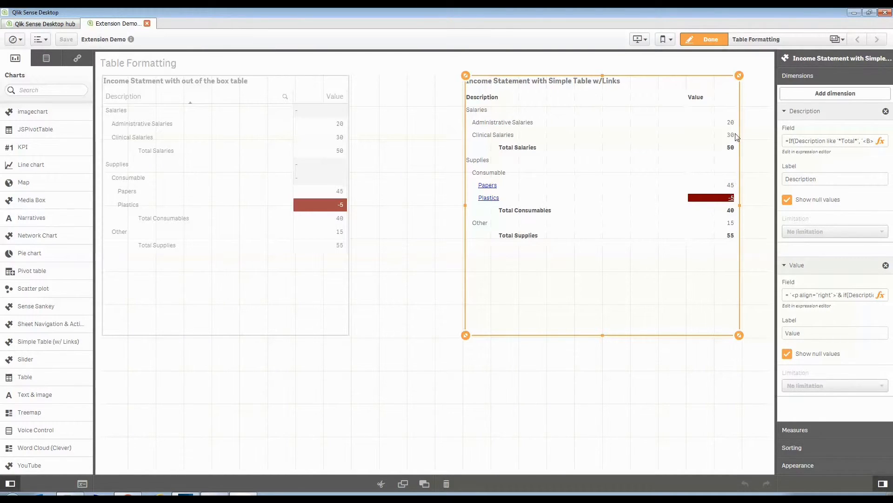
pyautogui.moveTo(747, 224)
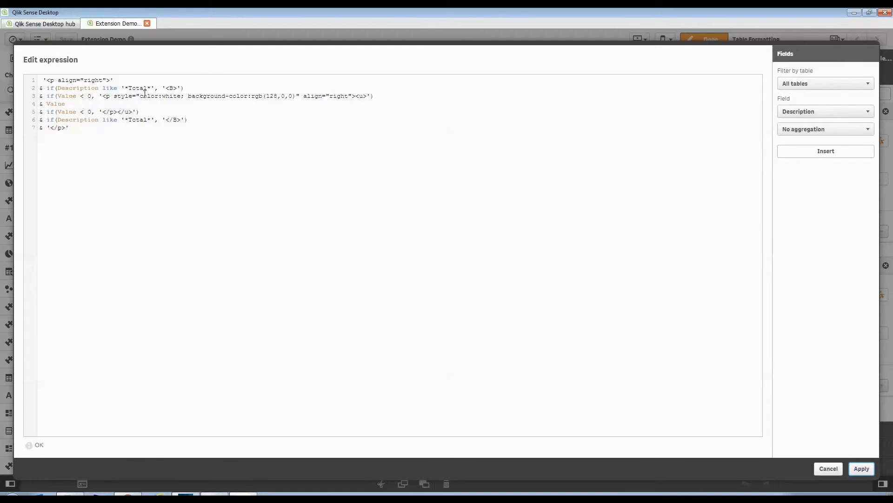
pyautogui.doubleClick(160, 95)
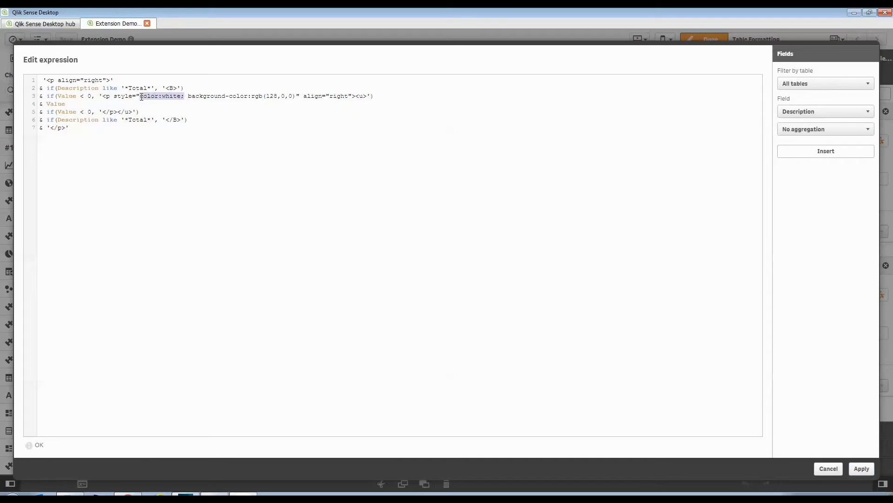
pyautogui.click(296, 95)
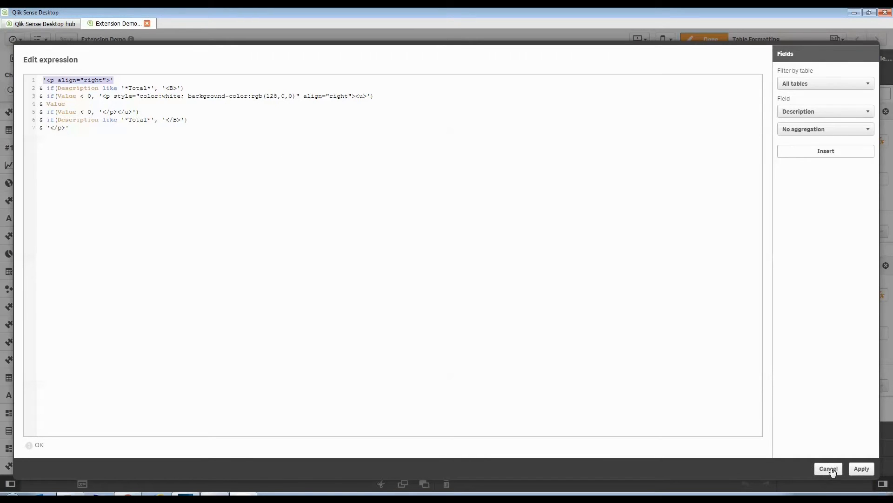
pyautogui.click(828, 468)
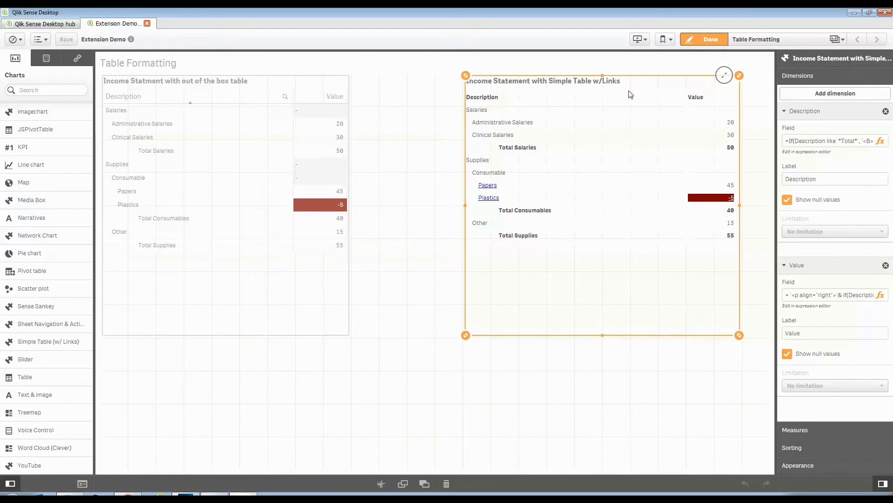
# - View the finished sheet in analysis mode and follow the Papers link so both tables show only Papers
pyautogui.click(706, 39)
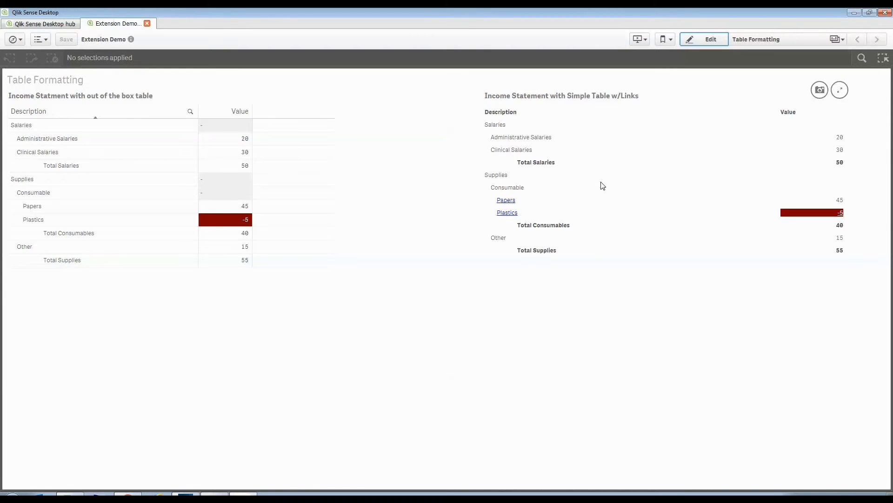
pyautogui.moveTo(688, 182)
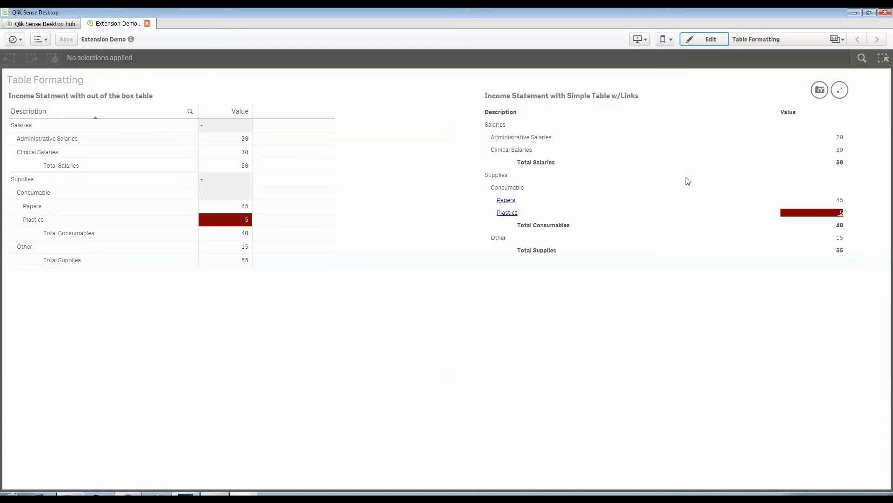
pyautogui.moveTo(536, 168)
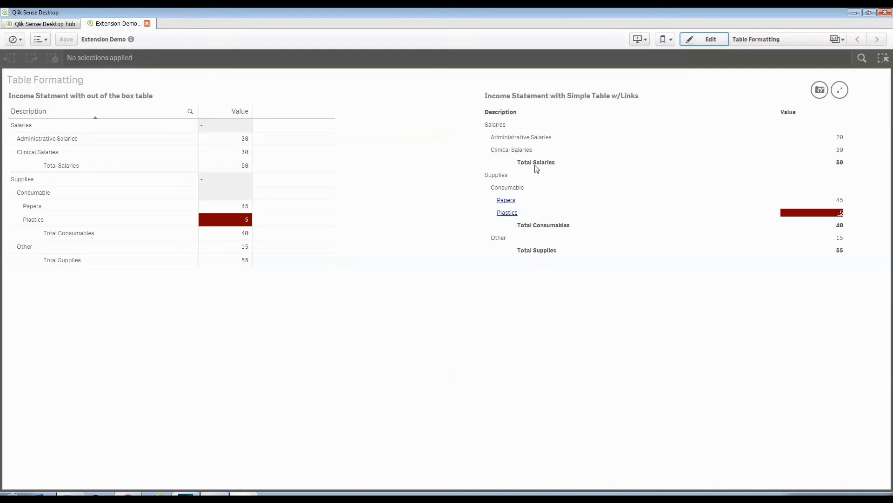
pyautogui.moveTo(547, 168)
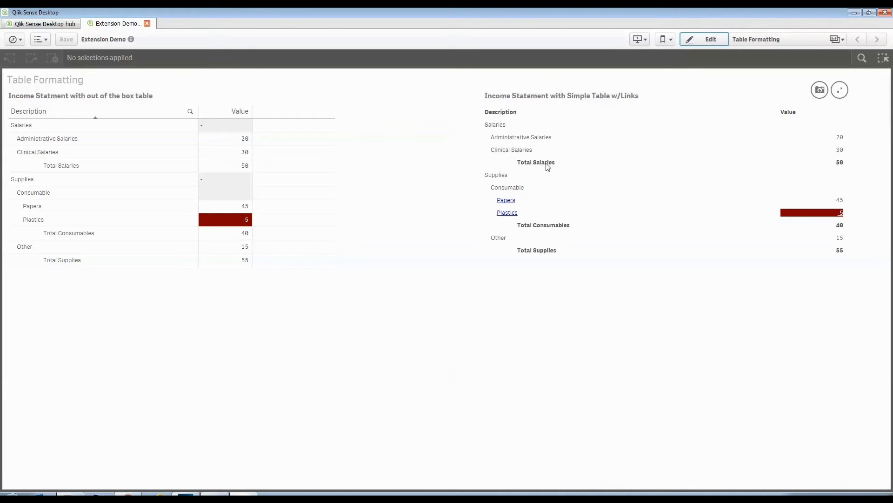
pyautogui.moveTo(846, 220)
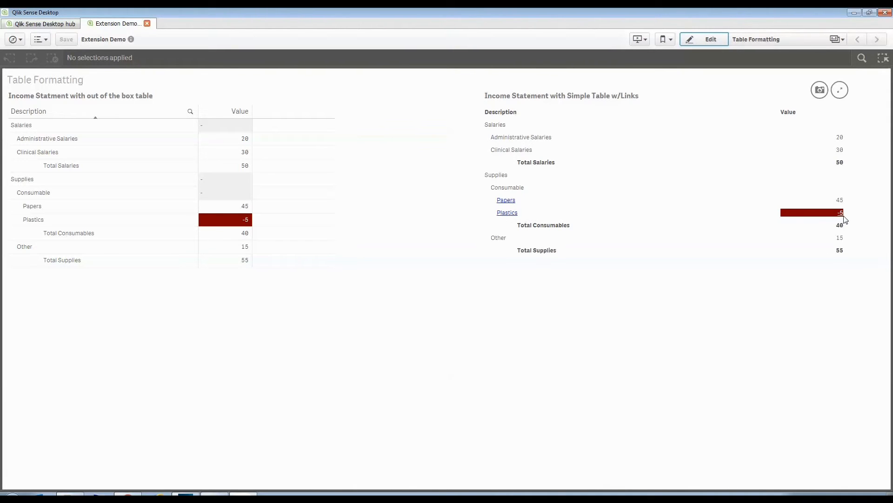
pyautogui.moveTo(835, 217)
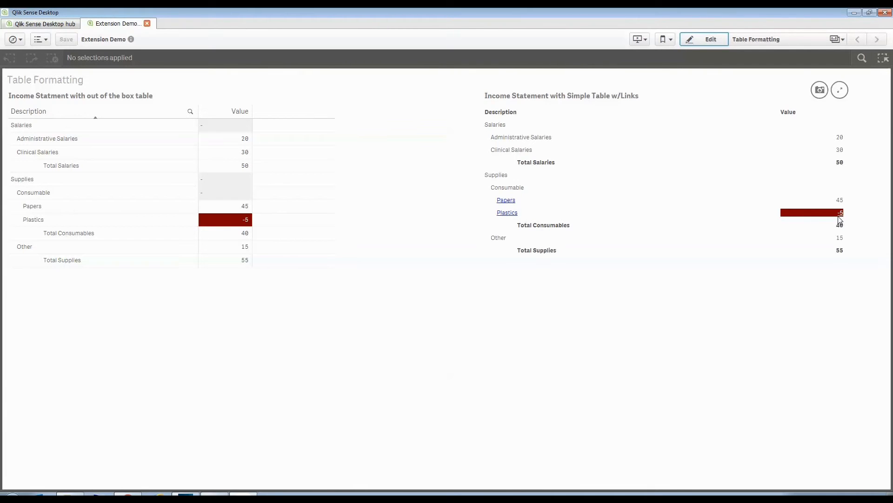
pyautogui.moveTo(510, 207)
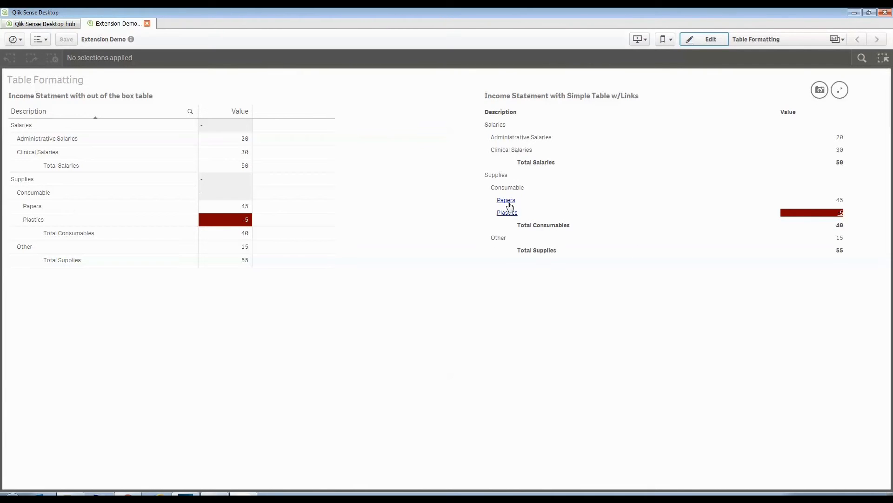
pyautogui.click(505, 200)
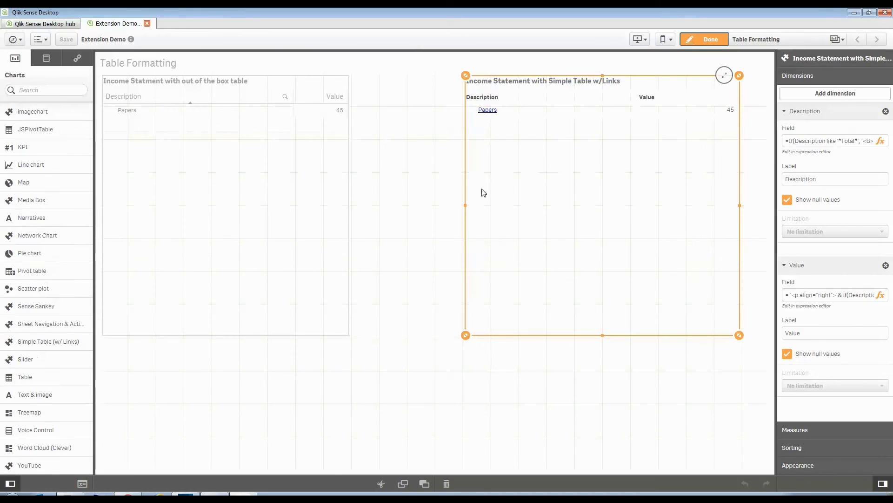
pyautogui.moveTo(487, 118)
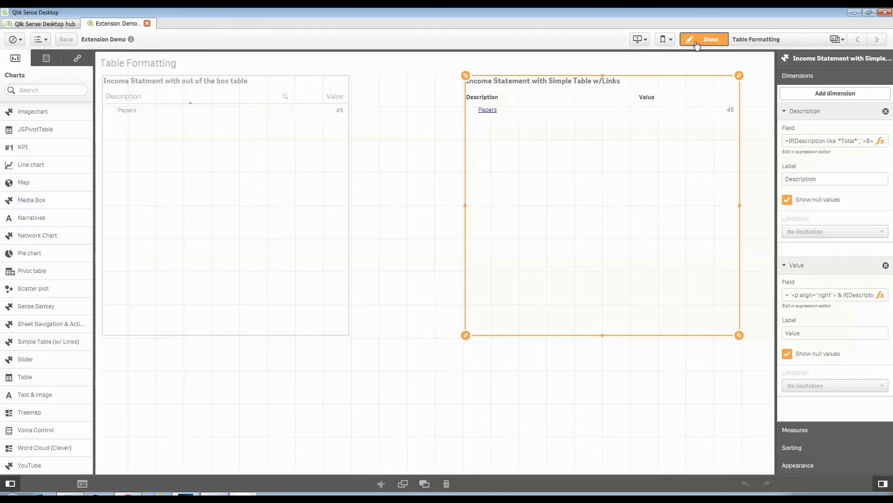
# - Finish editing so both income statement tables show all rows with no selections
pyautogui.click(705, 39)
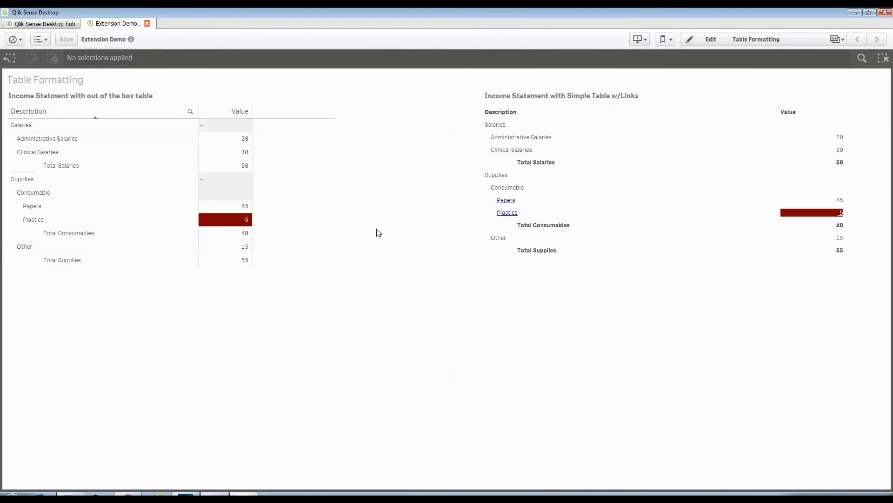